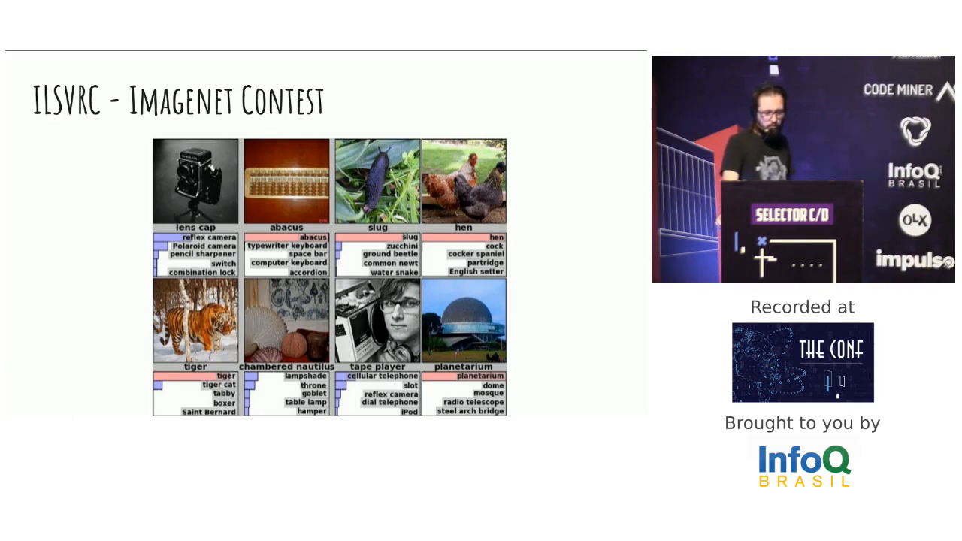
key("Right")
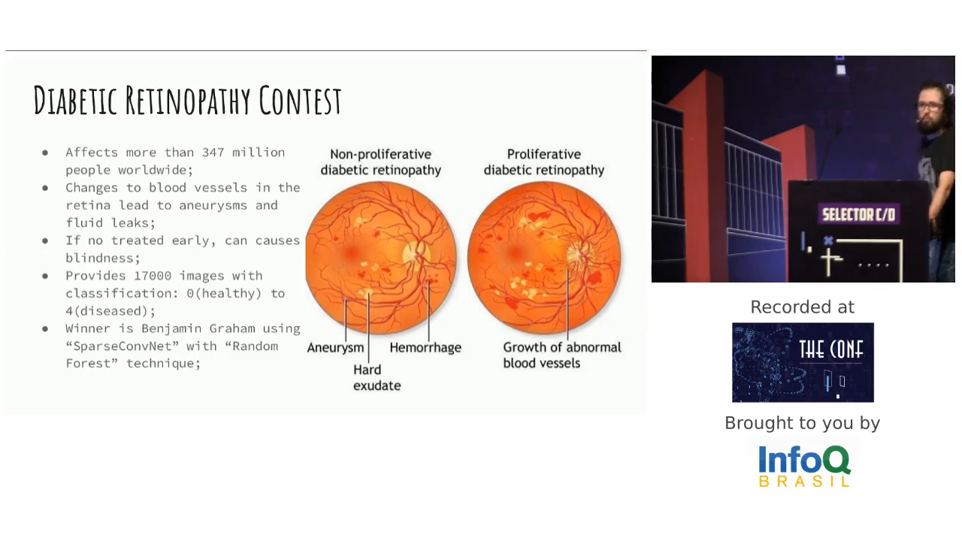